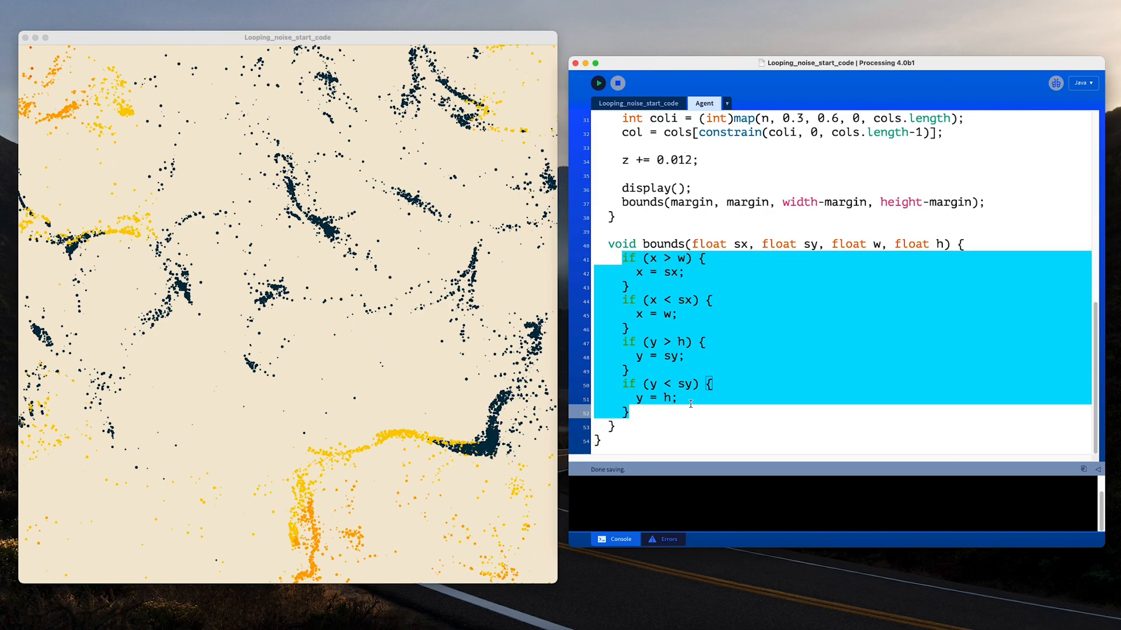
Replace the bounds() wrap-around checks with x = constrain(x, 0, width) and y = constrain(y, 0, height)
{"action": "key", "text": "Delete"}
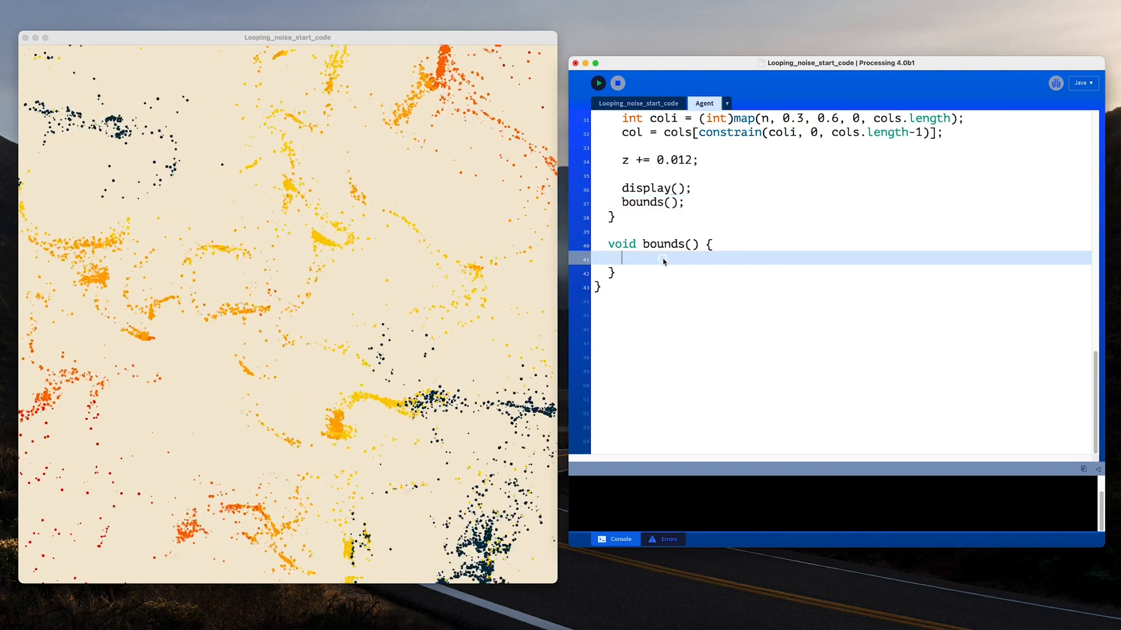
{"action": "type", "text": "x = constrain(x,"}
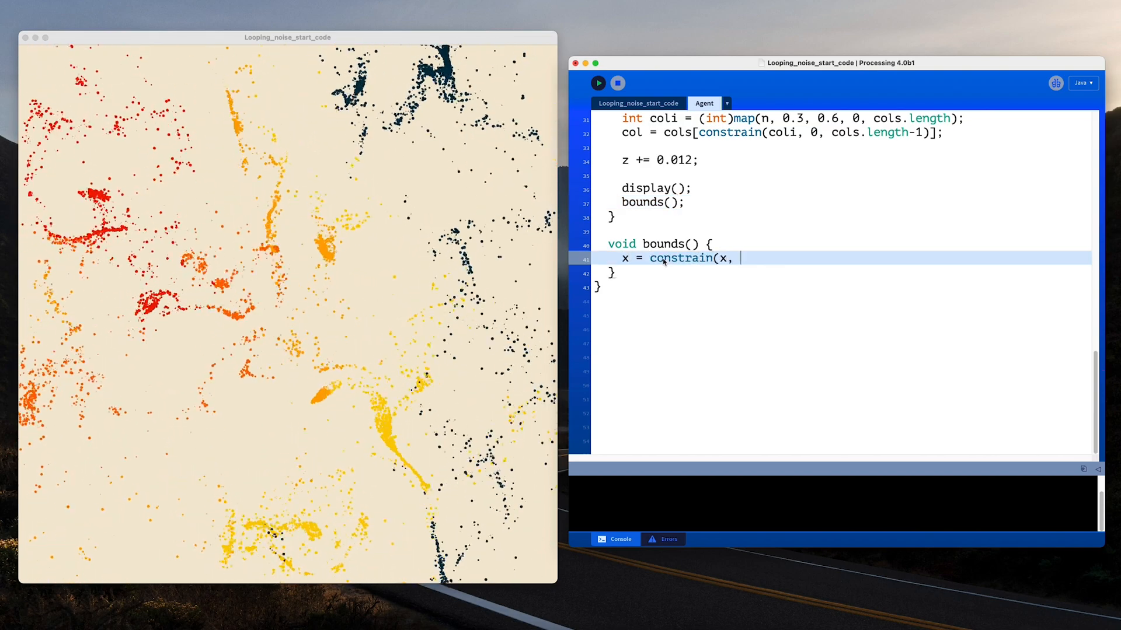
{"action": "type", "text": "0, width);"}
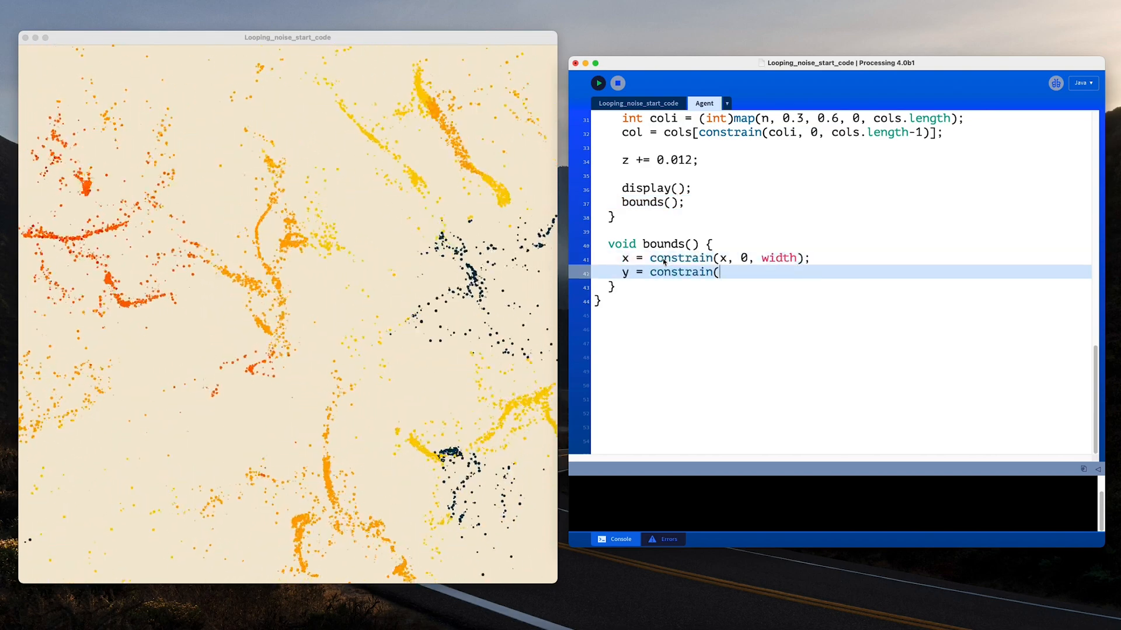
{"action": "type", "text": "y, 0, height);"}
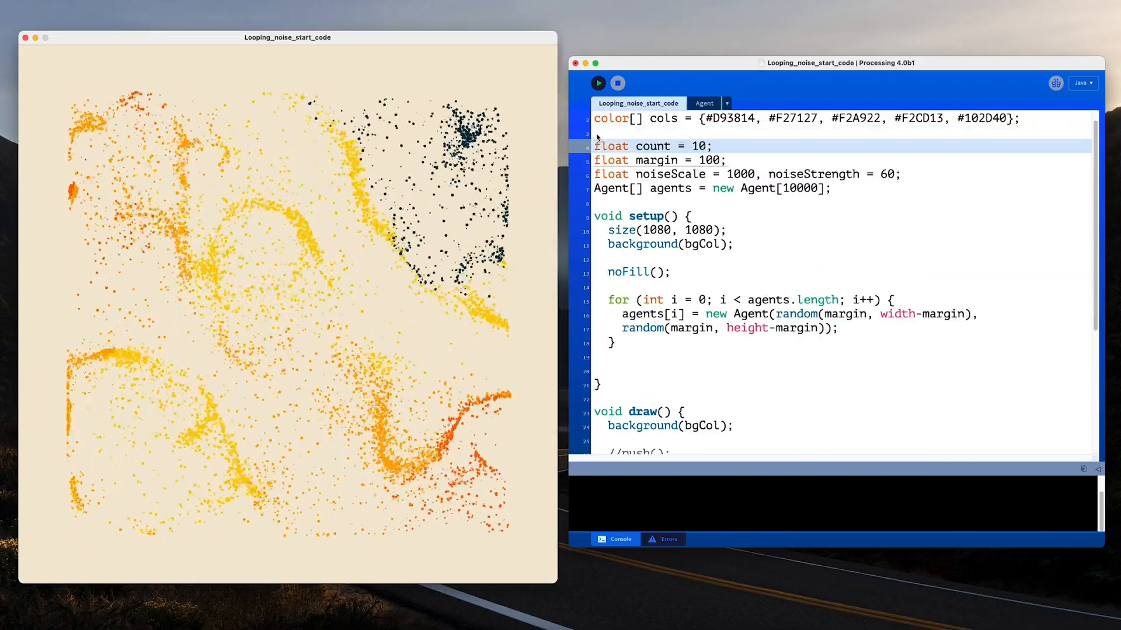
Size the agents array by count and add cellw, cellh as (width/height - margin*2)/count
{"action": "type", "text": "count*count"}
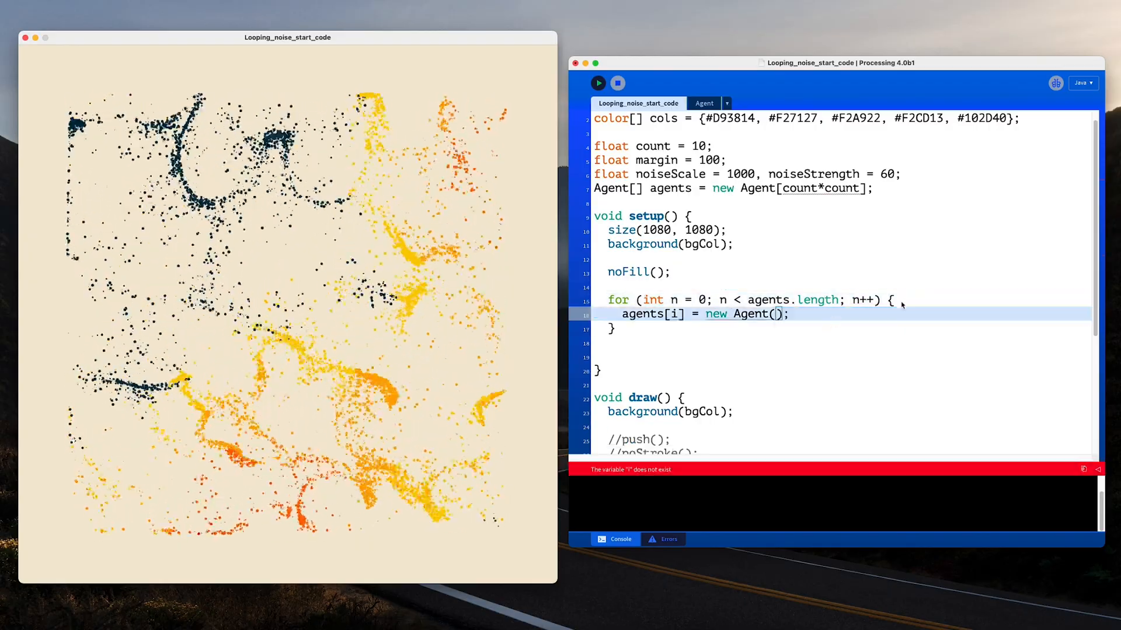
{"action": "type", "text": "float cellh = ;"}
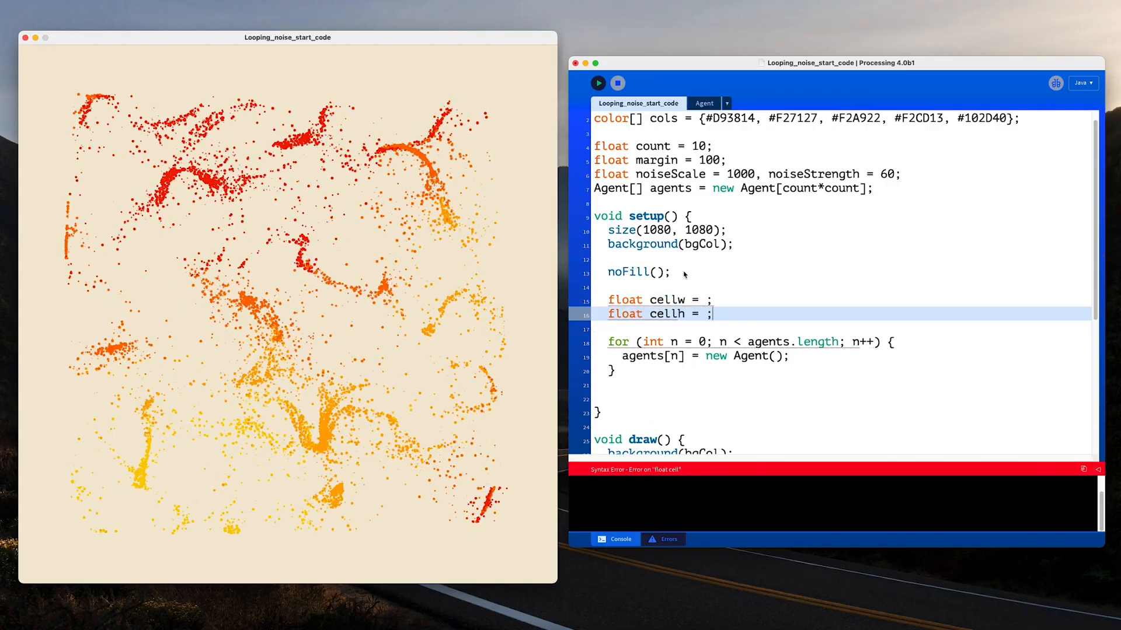
{"action": "type", "text": "(width-margin*"}
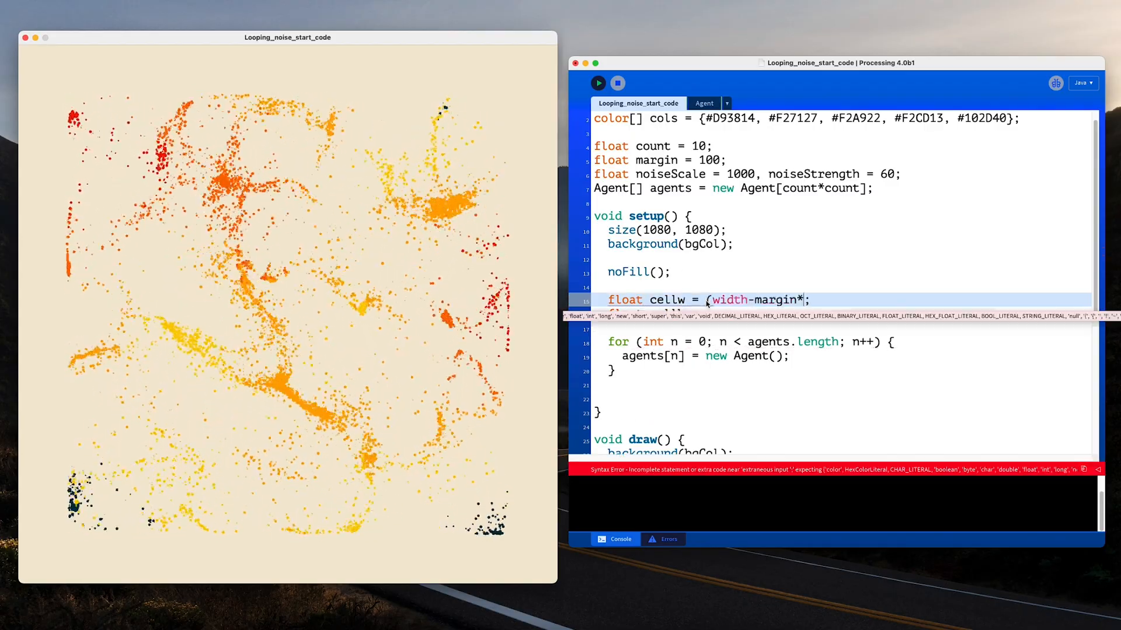
{"action": "type", "text": "2)/(float)count"}
{"action": "left_click", "coordinate": [655, 146]}
{"action": "type", "text": "in"}
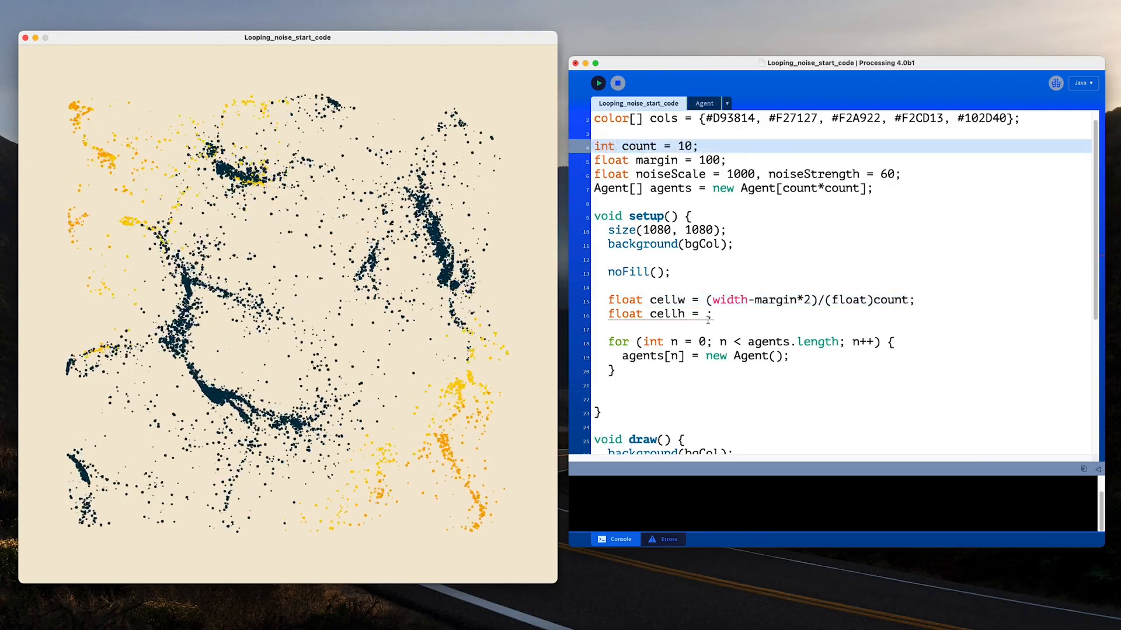
{"action": "type", "text": "(height-margin*2)/(float)count;"}
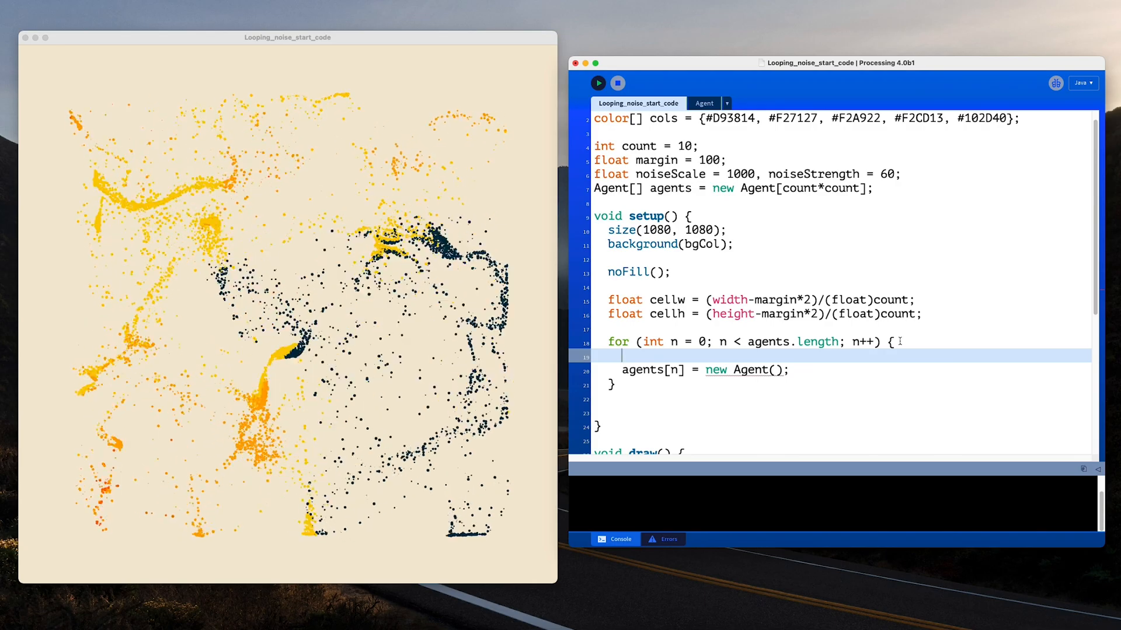
Compute grid indices from n/count and position agents at i*cellw + margin, j*cellh + margin
{"action": "type", "text": "float i = n%count;"}
{"action": "type", "text": "float j = ;"}
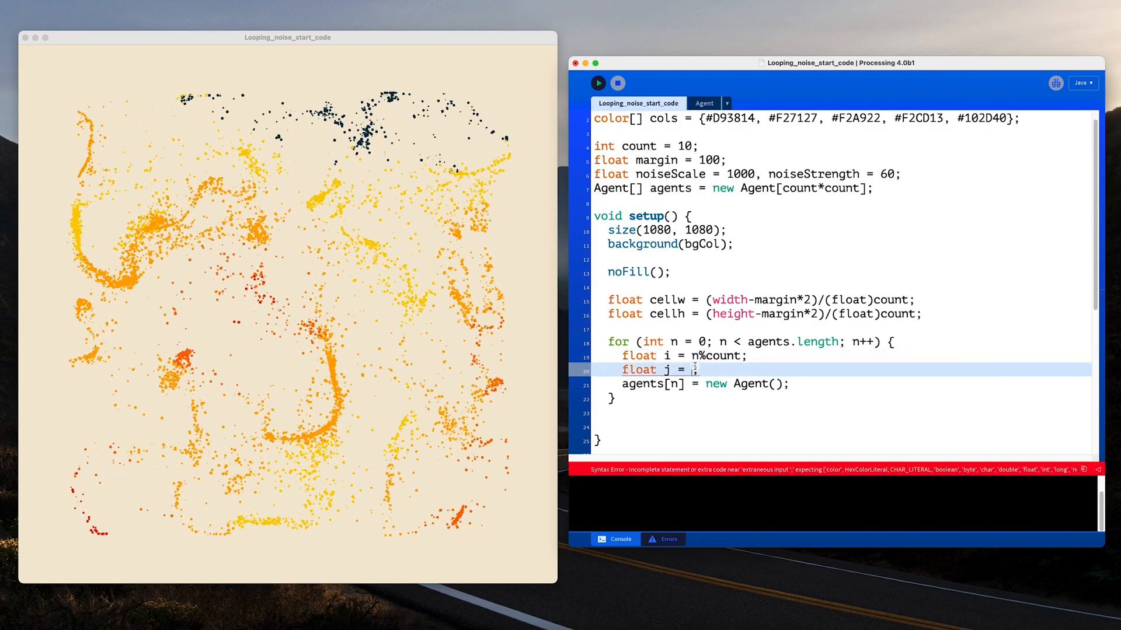
{"action": "type", "text": "n/count"}
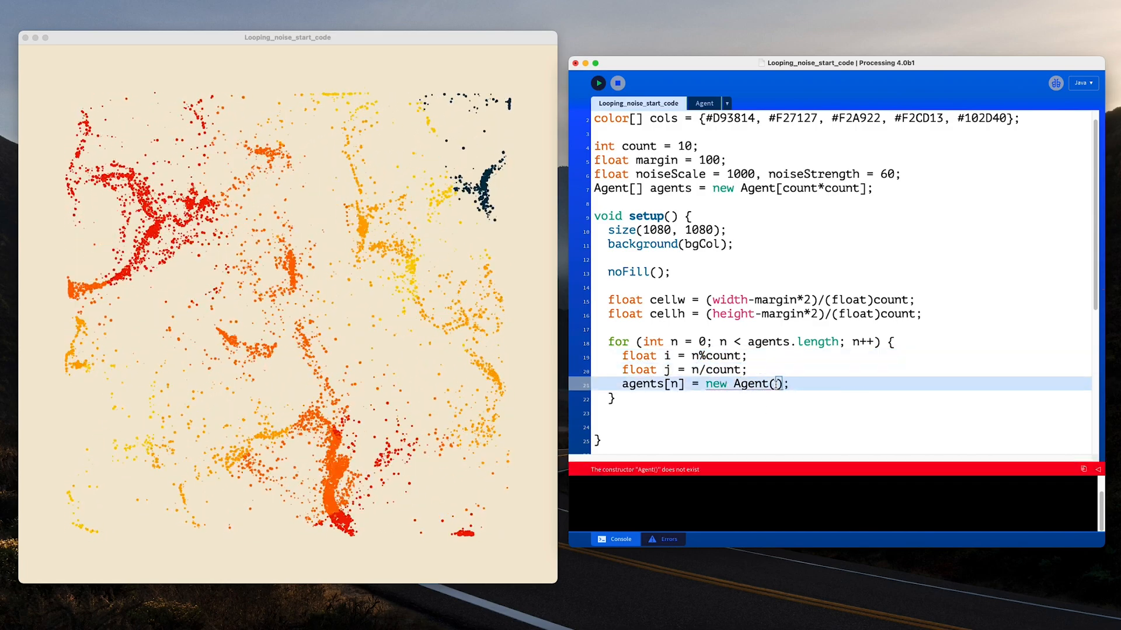
{"action": "type", "text": "i*cellw"}
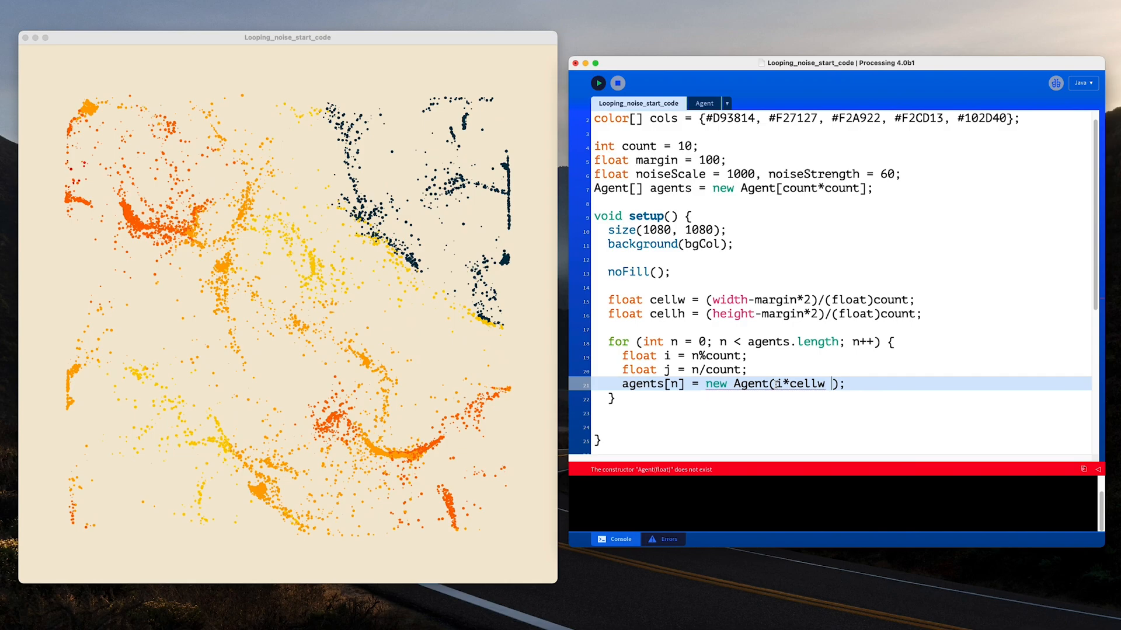
{"action": "type", "text": "+ margin,"}
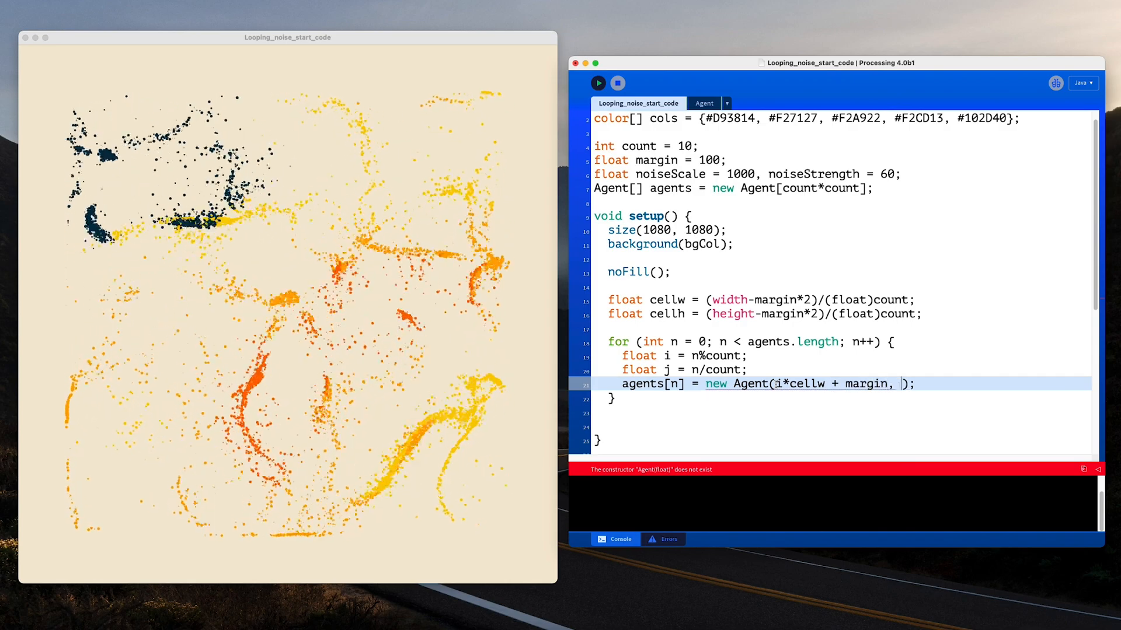
{"action": "type", "text": "j*cellh + margin"}
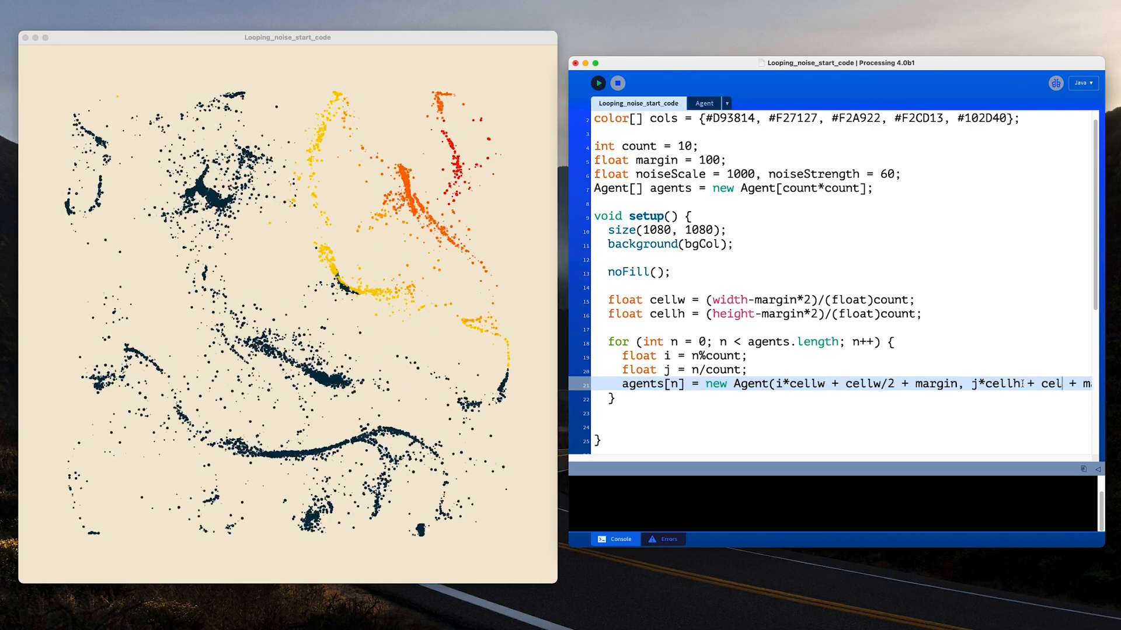
Add xpos and ypos cell-centre lines, such as j*cellh + cellh/2 + margin, for new Agent
{"action": "type", "text": "float x"}
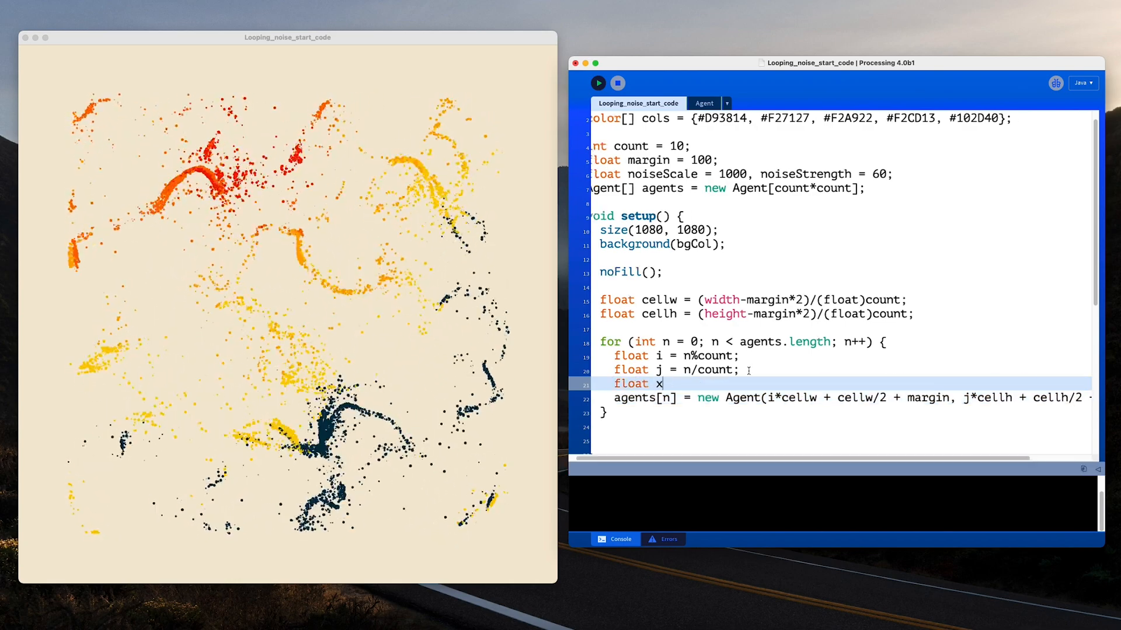
{"action": "type", "text": "pos = ;"}
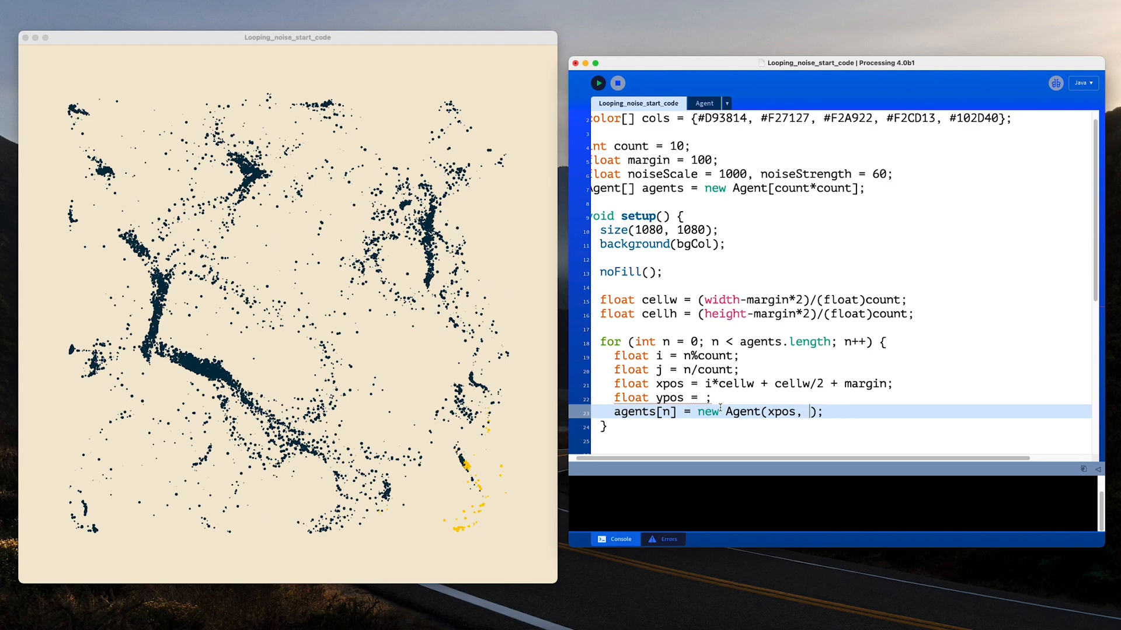
{"action": "type", "text": "j*cellh + cellh/2 + margin"}
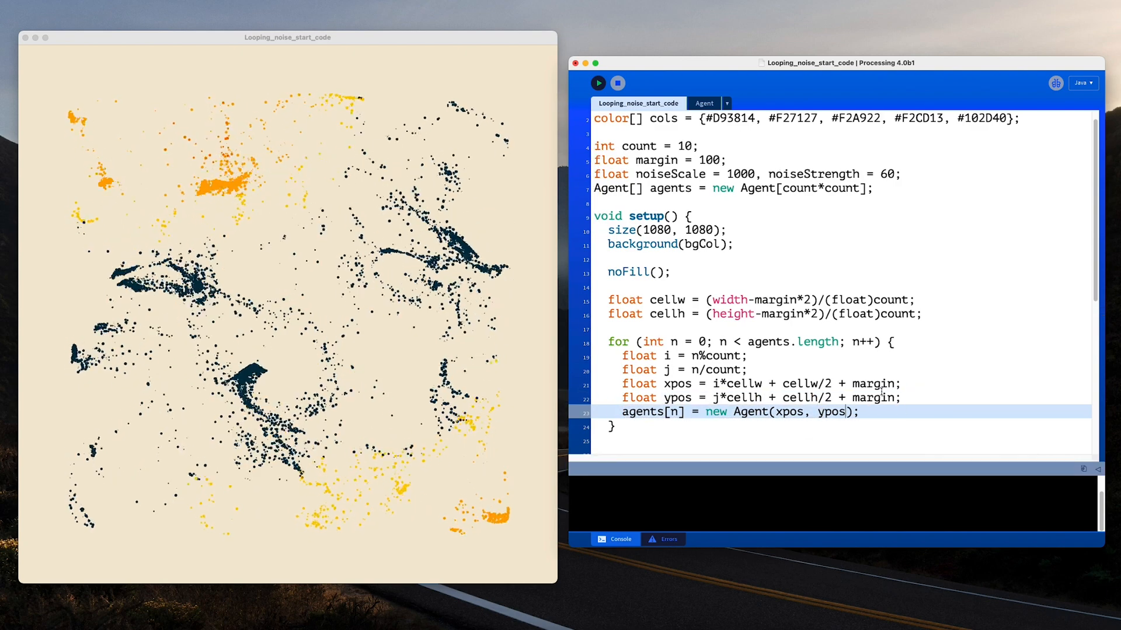
{"action": "left_click", "coordinate": [704, 102]}
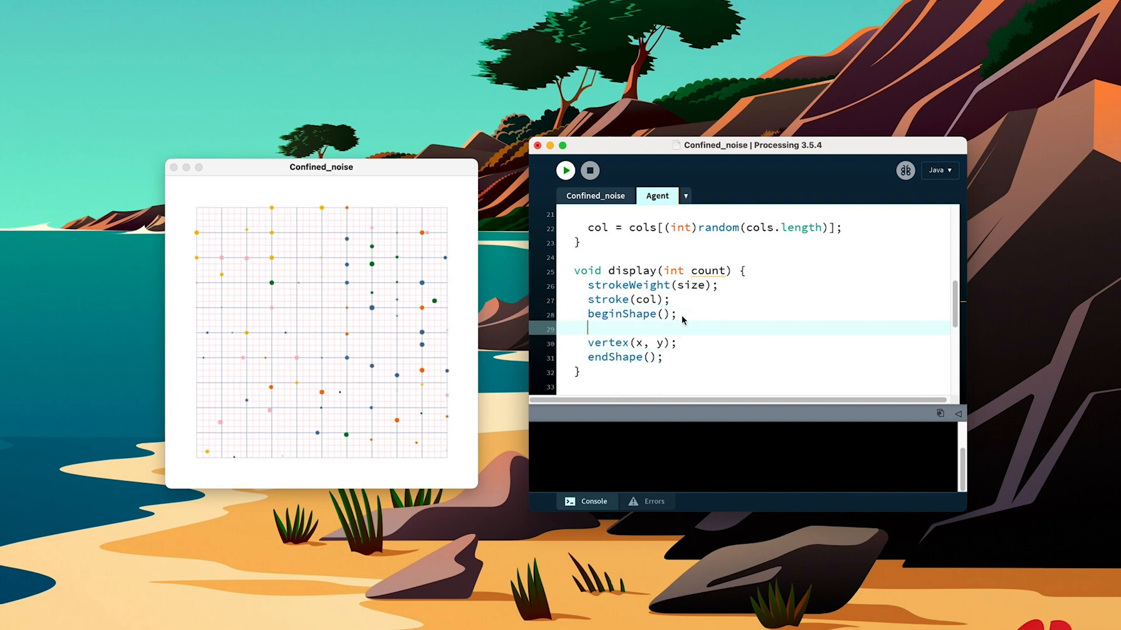
Add a for (int i = 0; i < count; i++) loop inside the Agent's display(int count)
{"action": "type", "text": "for (int i = 0; i < count; i++) {"}
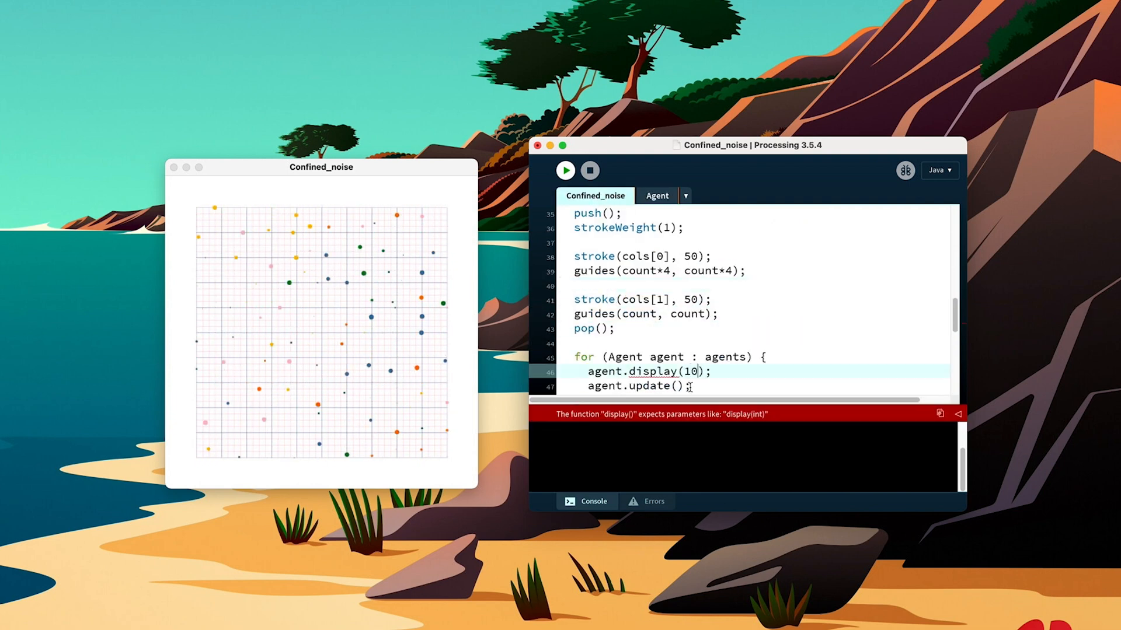
{"action": "left_click", "coordinate": [656, 195]}
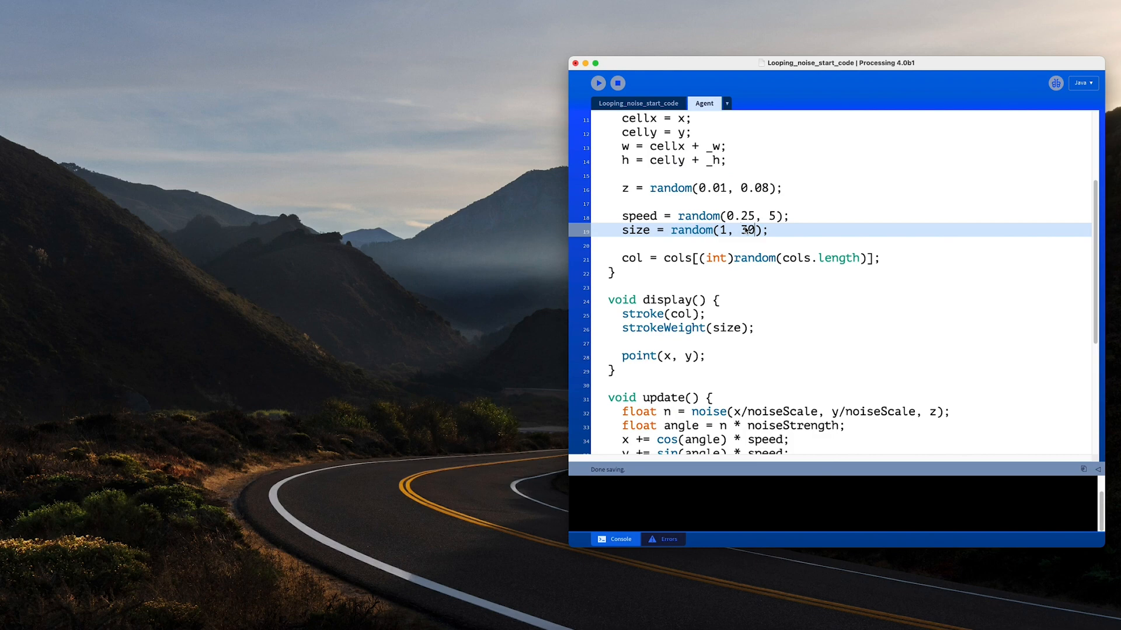
Change the agent's random size range from random(1, 30) to random(5, 30)
{"action": "type", "text": "5"}
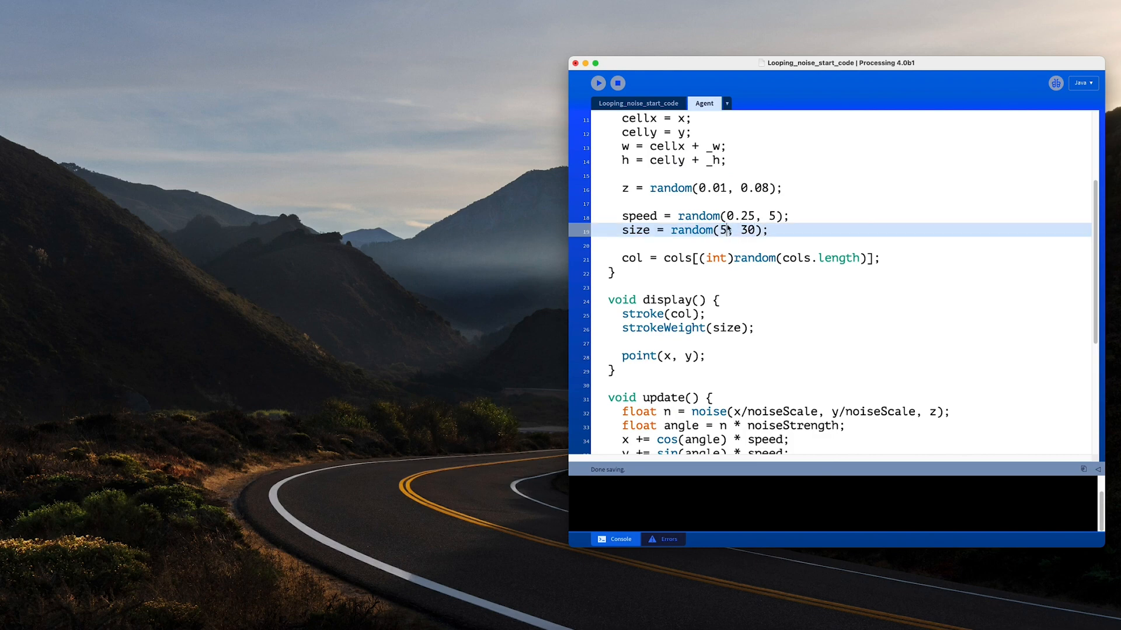
{"action": "left_click", "coordinate": [598, 83]}
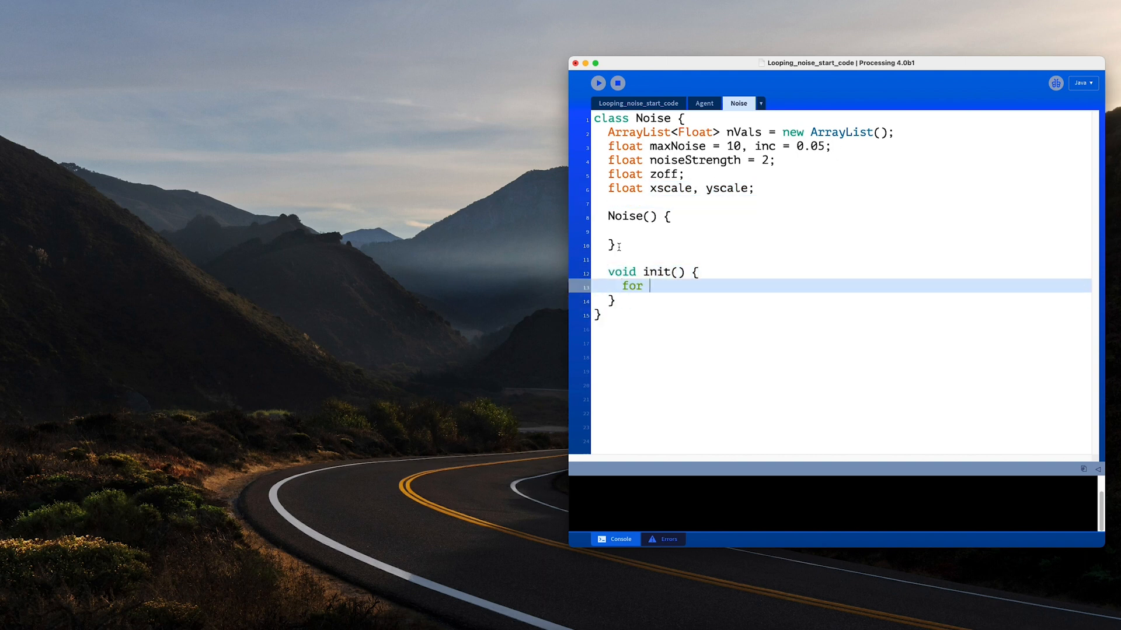
Write the Noise init loop over a < TWO_PI and call params with random(0.025, 0.5) values
{"action": "type", "text": "(float a = 0; a < TWO_PI; a+=inc) {"}
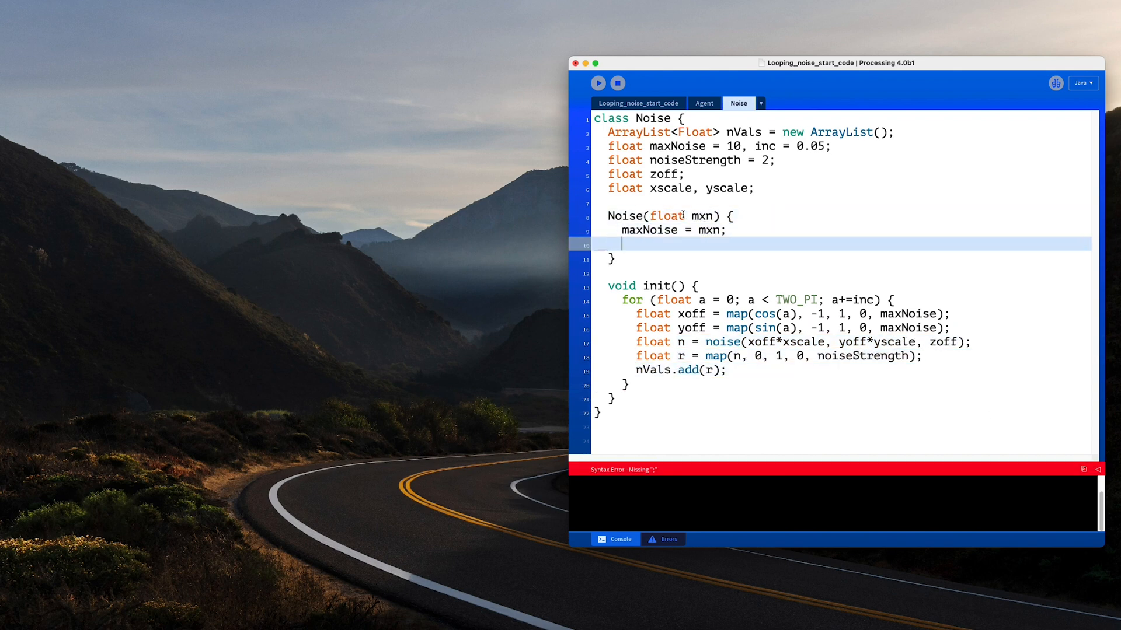
{"action": "type", "text": "params(random(0.025, 0.5), random(0.025, 0.5));"}
{"action": "type", "text": "yscal"}
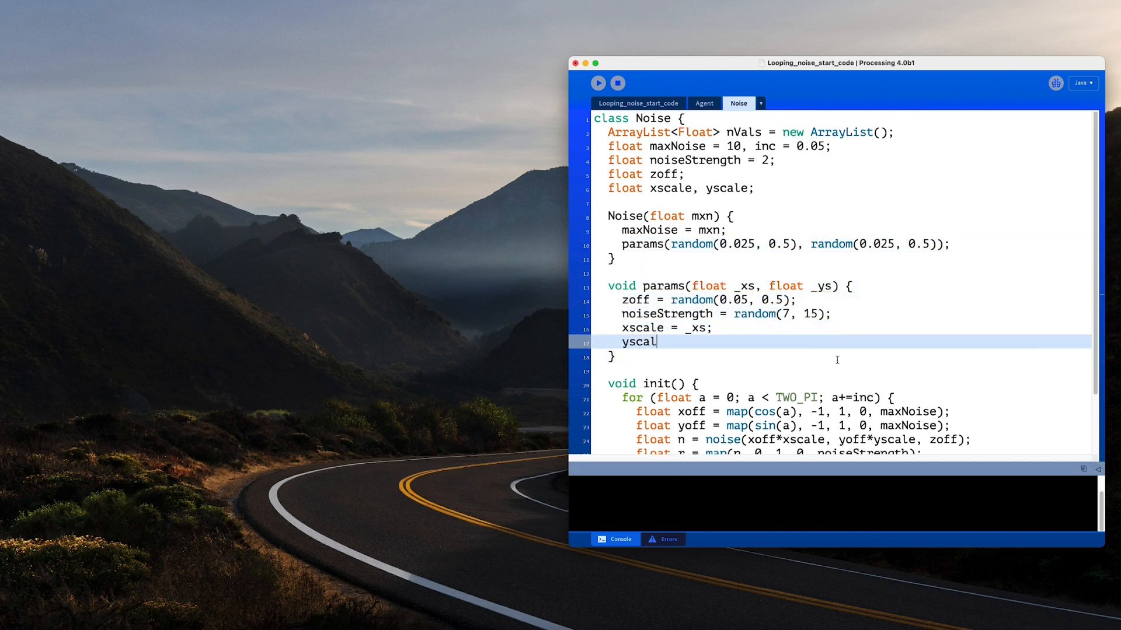
{"action": "left_click", "coordinate": [703, 103]}
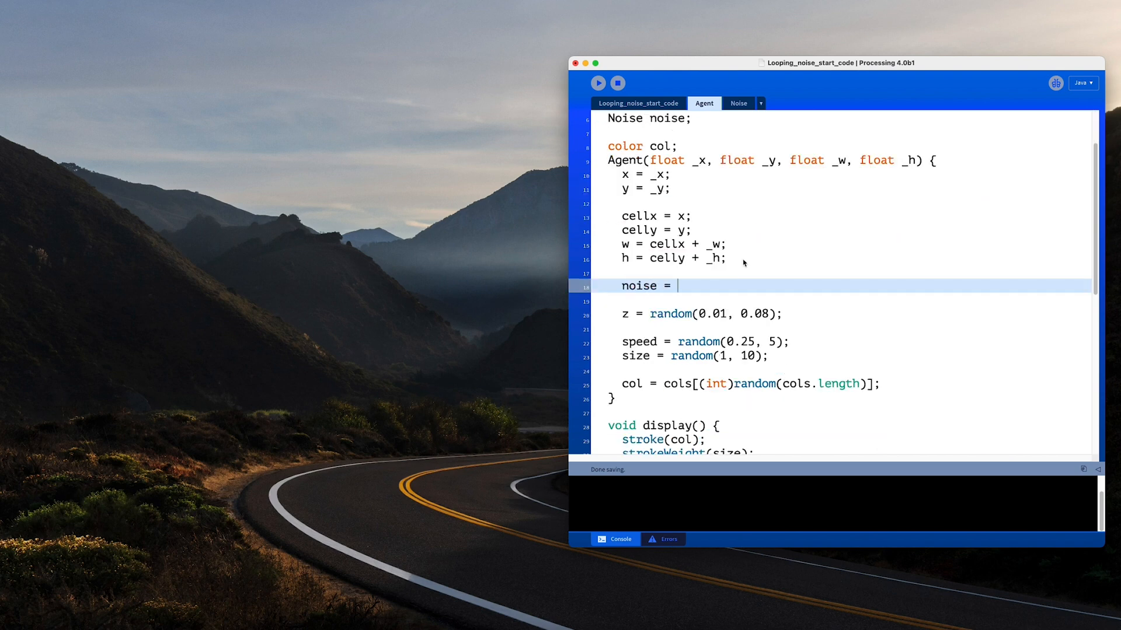
Create each agent's noise = new Noise(random(2, 10)) and index values by (frameCount-1) % noise.n
{"action": "type", "text": "new Noise(random()"}
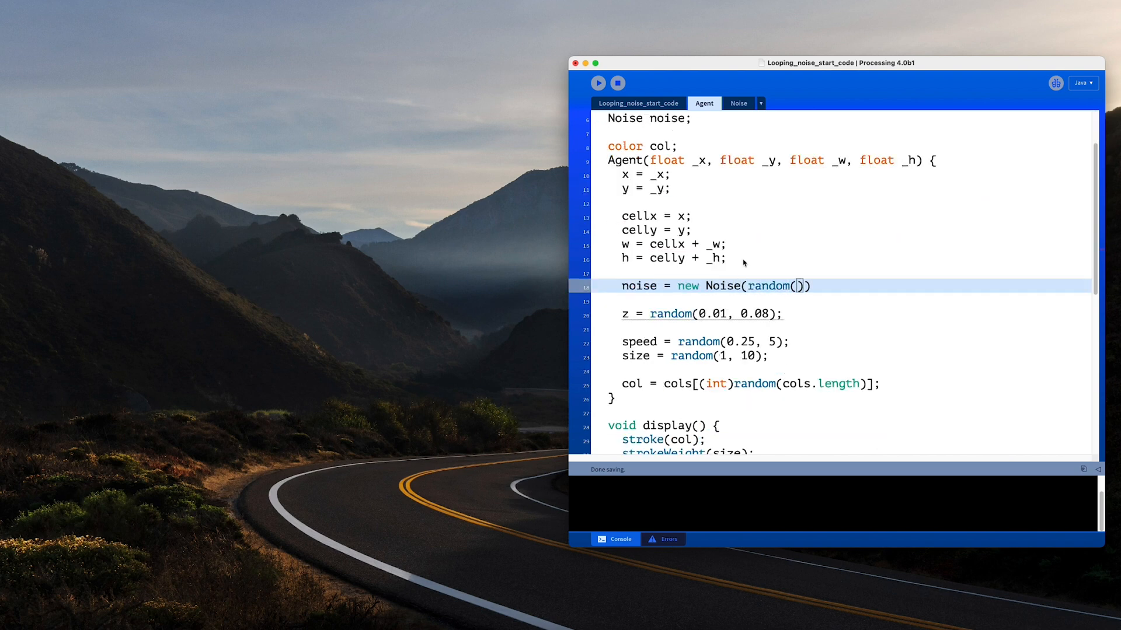
{"action": "type", "text": "2, 10));"}
{"action": "type", "text": "int index"}
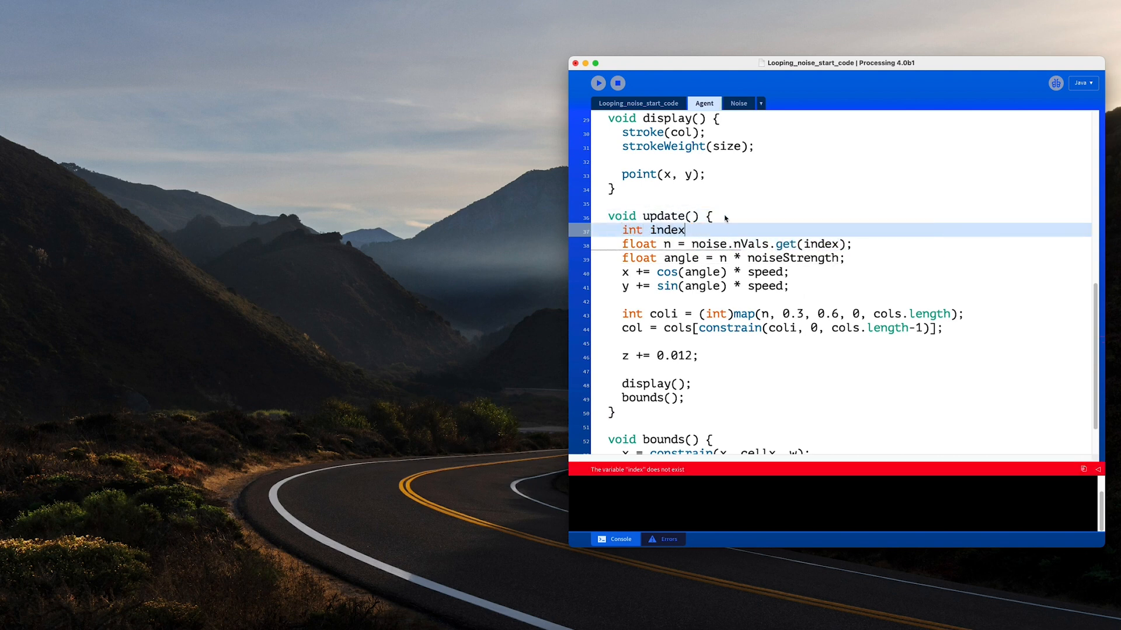
{"action": "type", "text": "= (frameCount-1) % noise.n"}
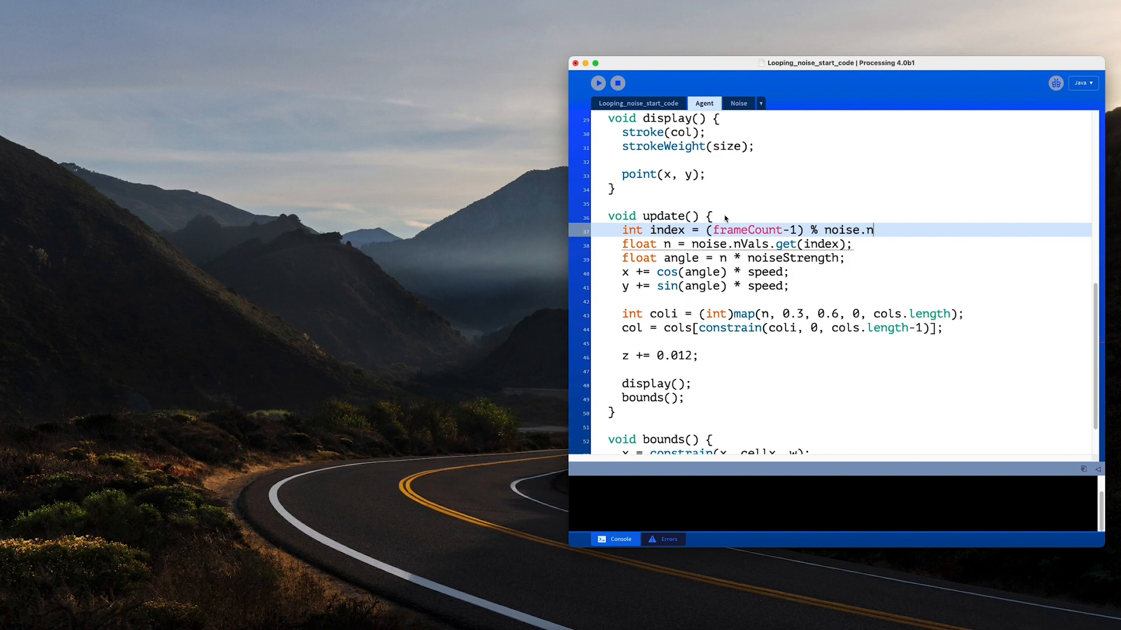
{"action": "left_click", "coordinate": [598, 83]}
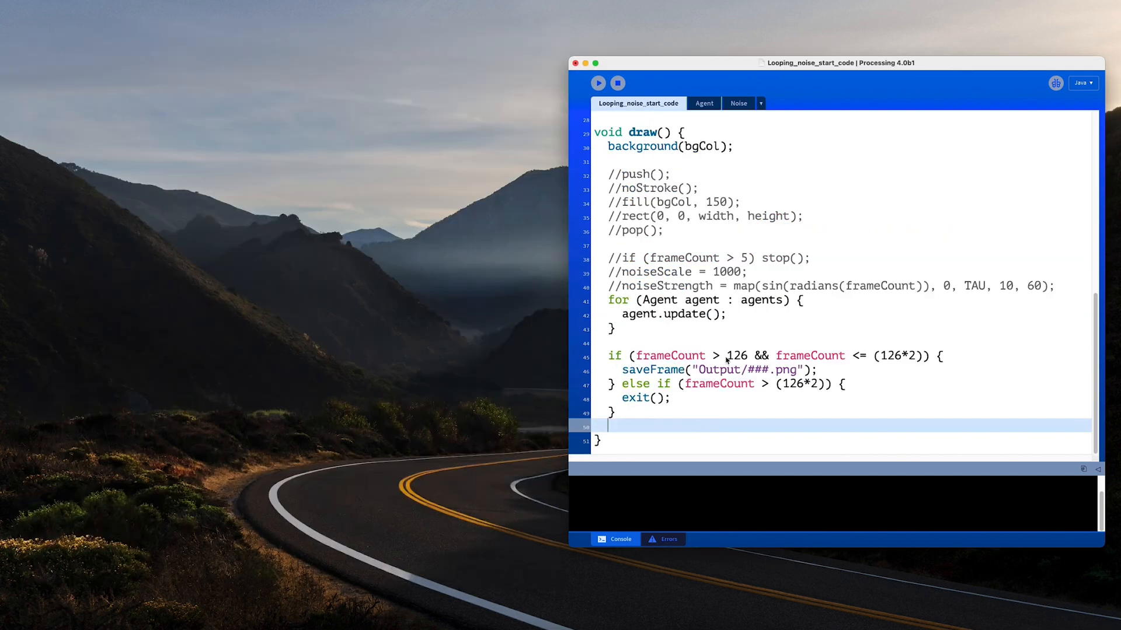
{"action": "double_click", "coordinate": [735, 355]}
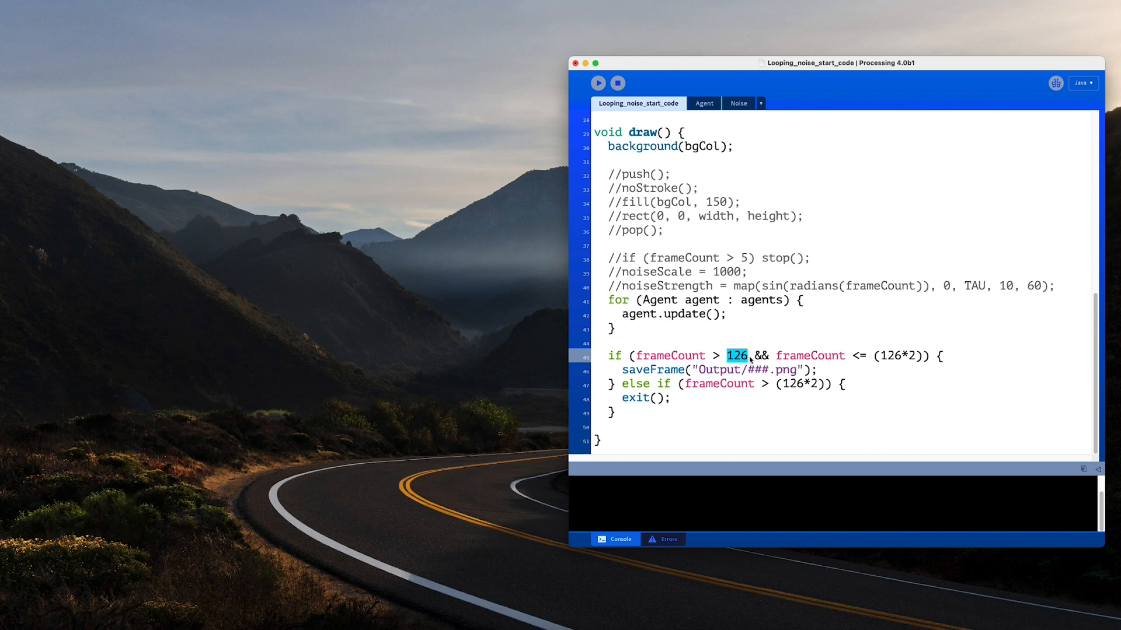
{"action": "left_click", "coordinate": [883, 356]}
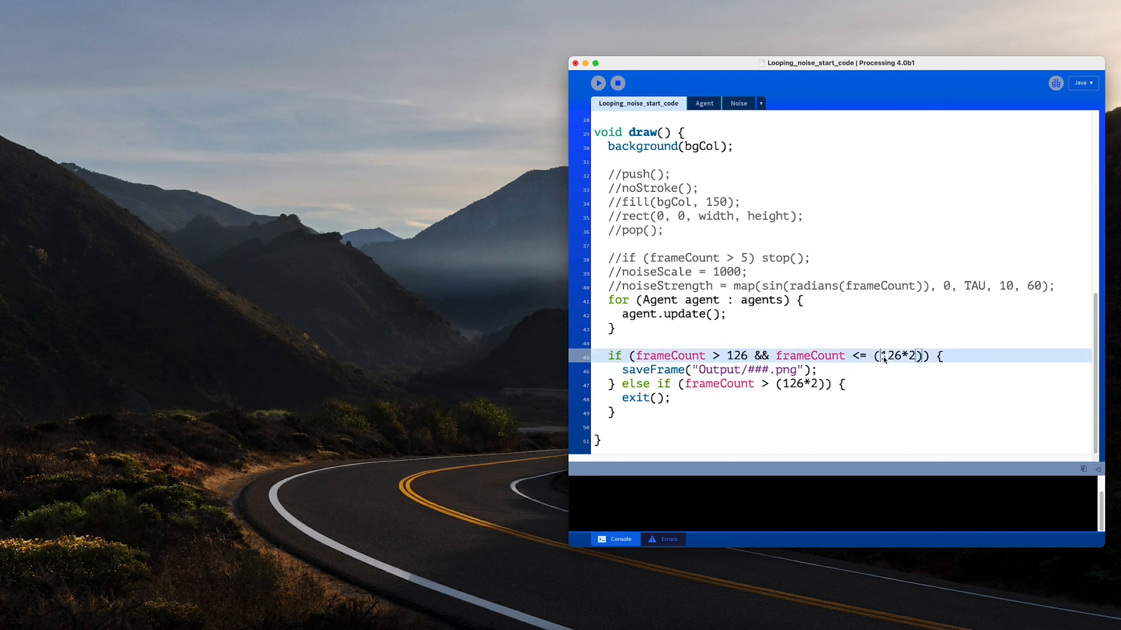
{"action": "double_click", "coordinate": [897, 355]}
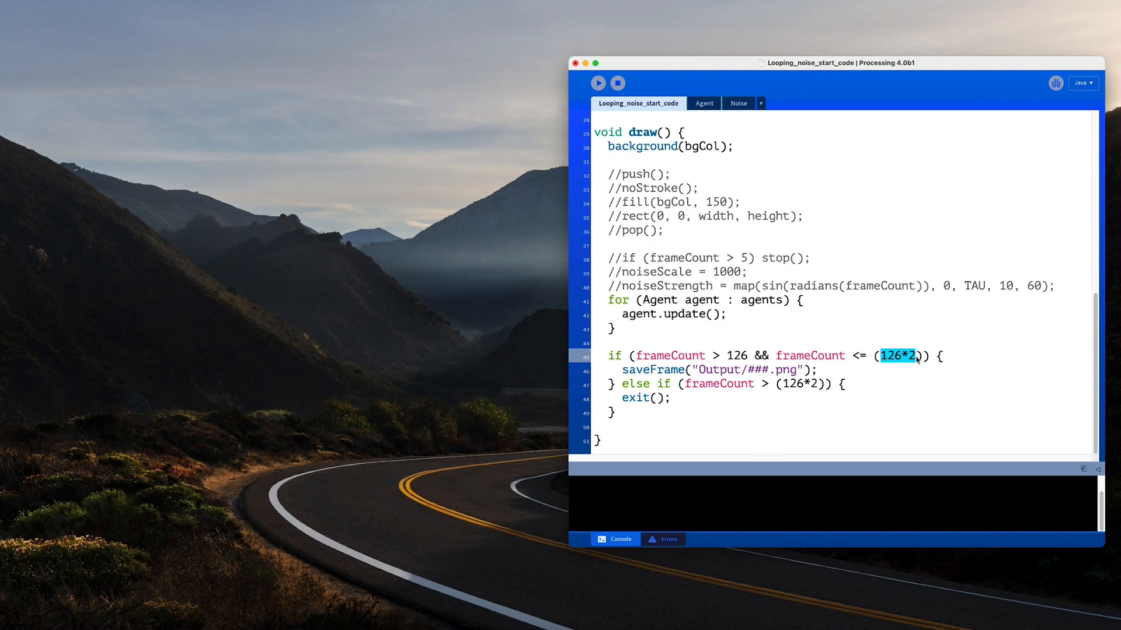
{"action": "left_click", "coordinate": [739, 104]}
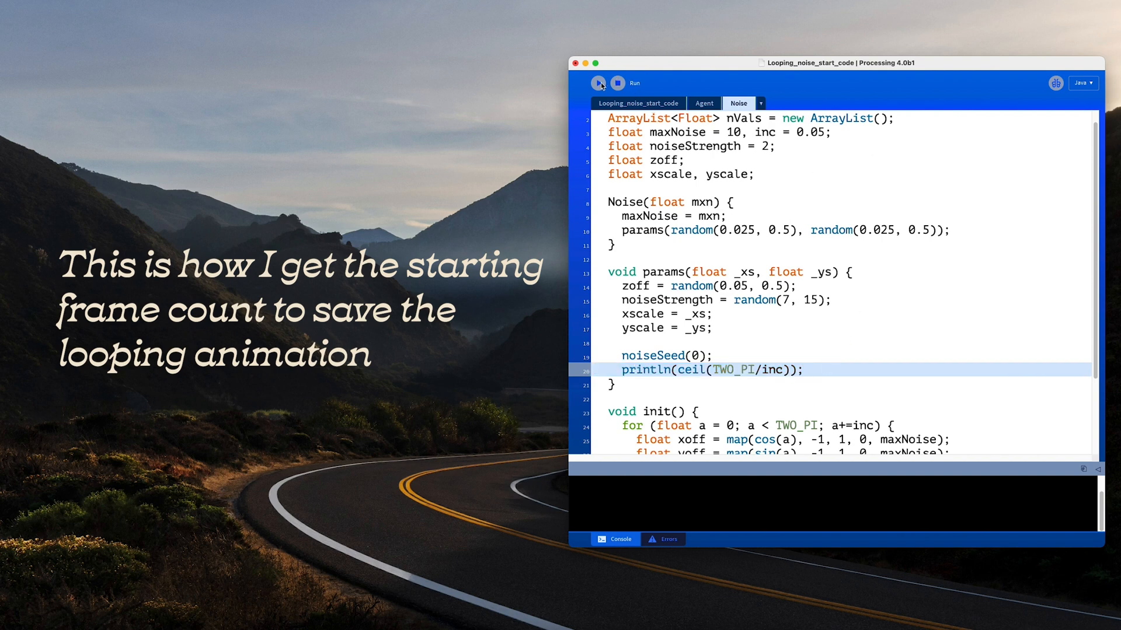
Print the 126-frame loop length, comment out that println, and rerun the sketch
{"action": "left_click", "coordinate": [598, 83]}
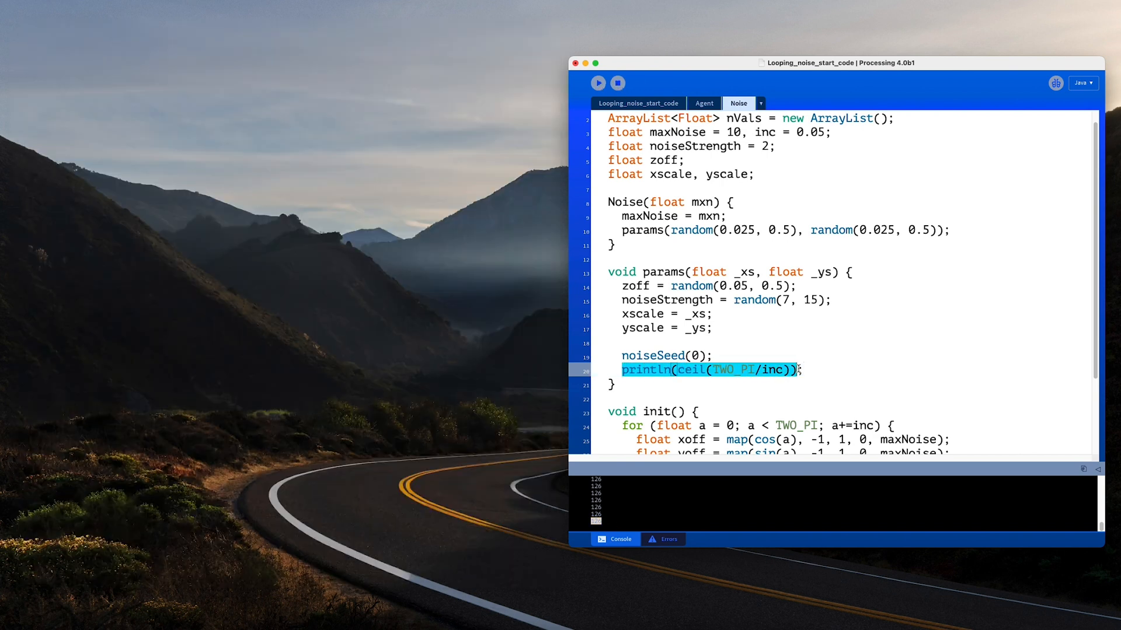
{"action": "key", "text": "cmd+/"}
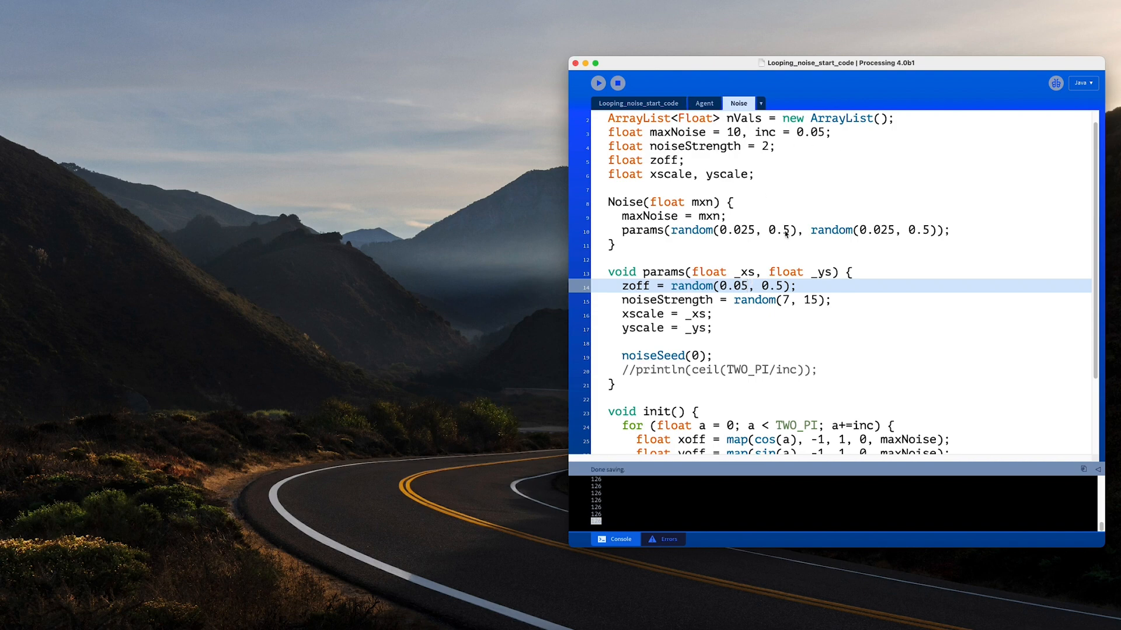
{"action": "left_click", "coordinate": [598, 83]}
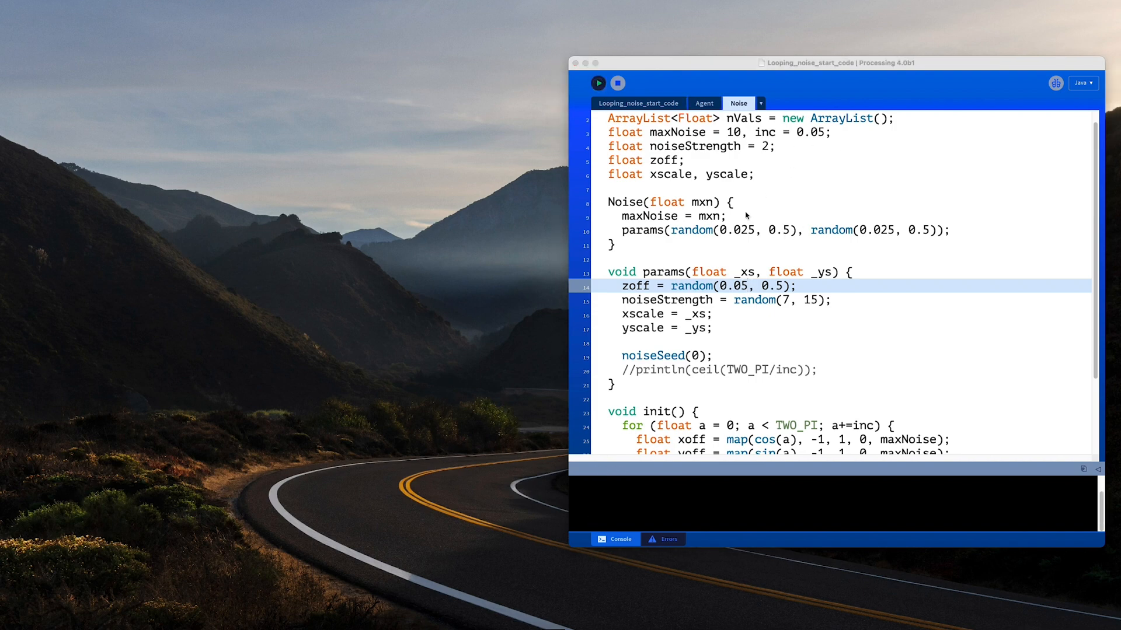
{"action": "left_click", "coordinate": [598, 83]}
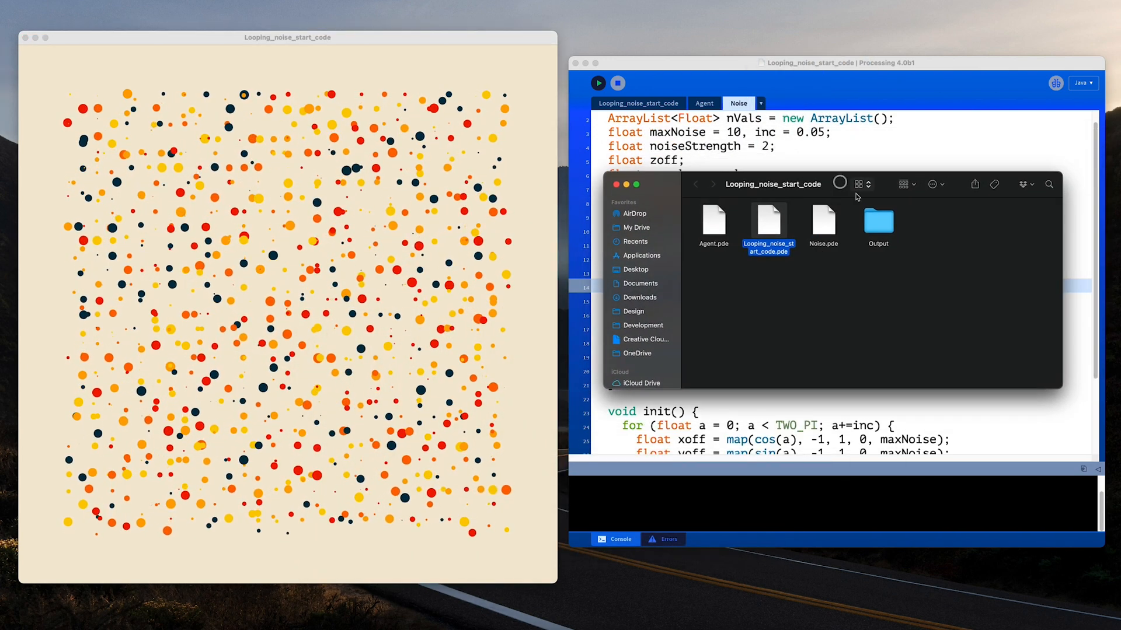
Open the Output folder to view the saved PNG frames starting at 127.png
{"action": "double_click", "coordinate": [876, 222]}
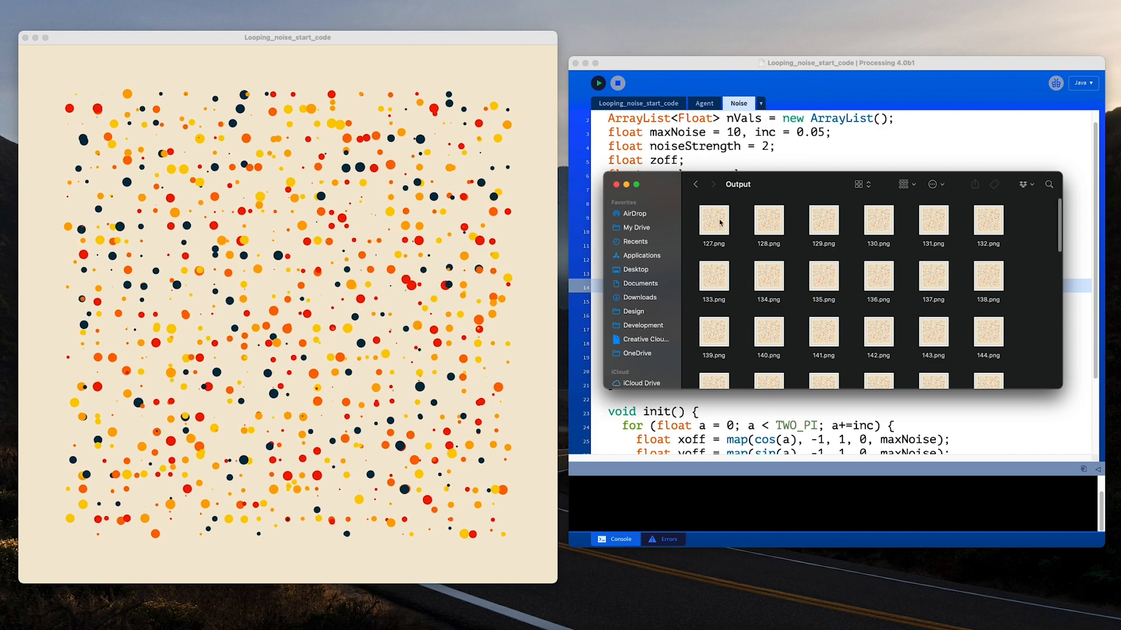